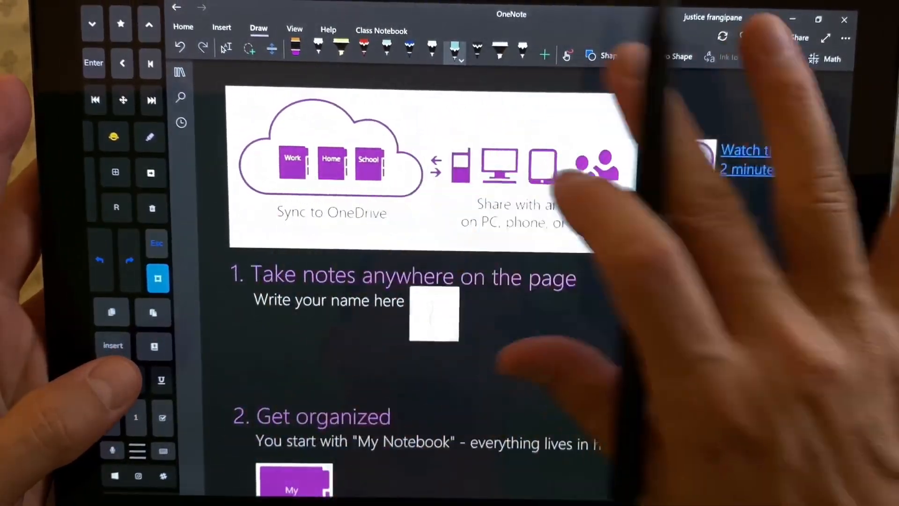
Open the church section's blank ruled page dated Friday, October 11, 2019
{"action": "scroll", "scroll_direction": "down", "scroll_amount": 3}
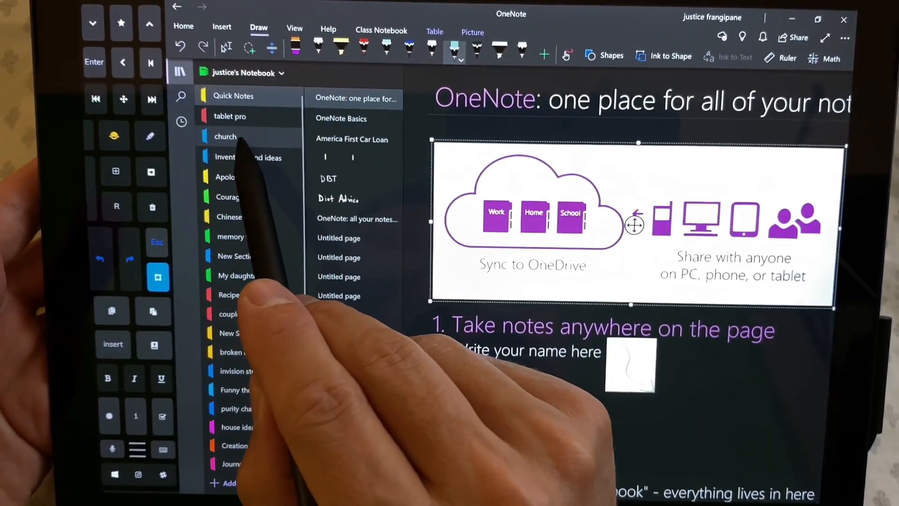
{"action": "left_click", "coordinate": [225, 136]}
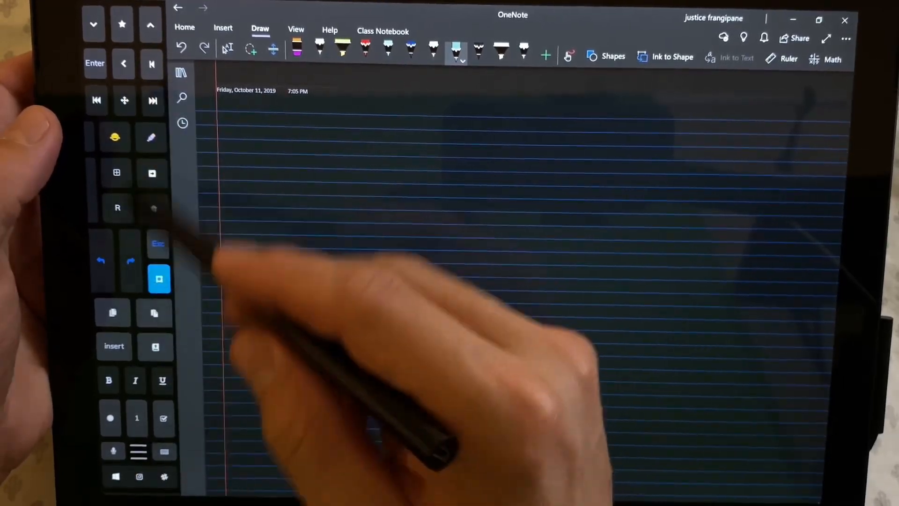
{"action": "left_click", "coordinate": [182, 74]}
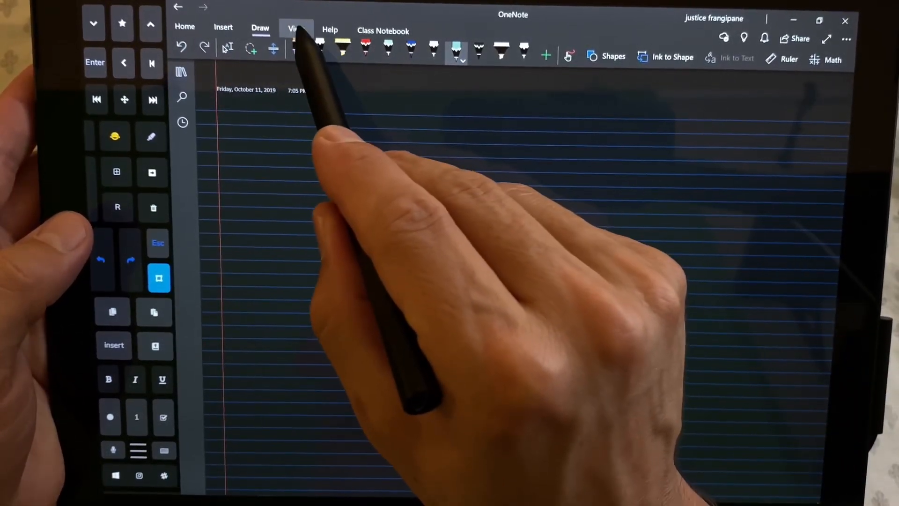
{"action": "left_click", "coordinate": [295, 30]}
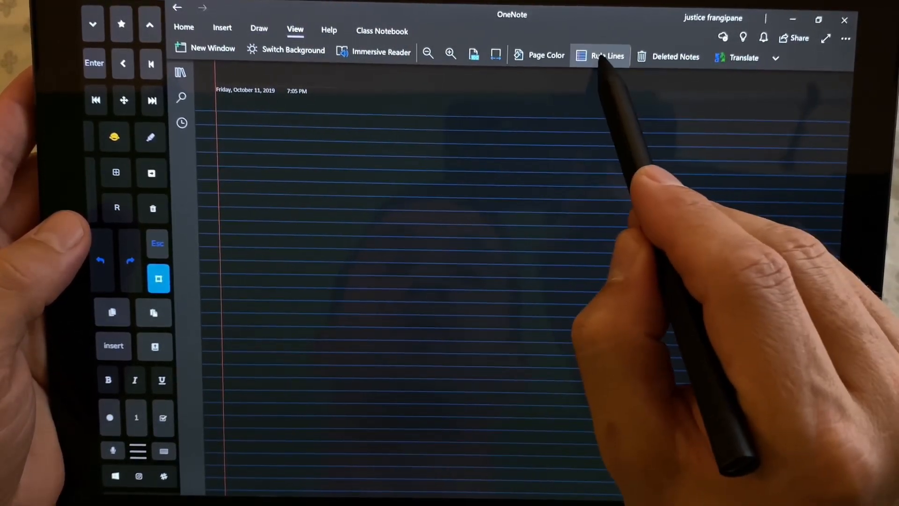
{"action": "left_click", "coordinate": [600, 57]}
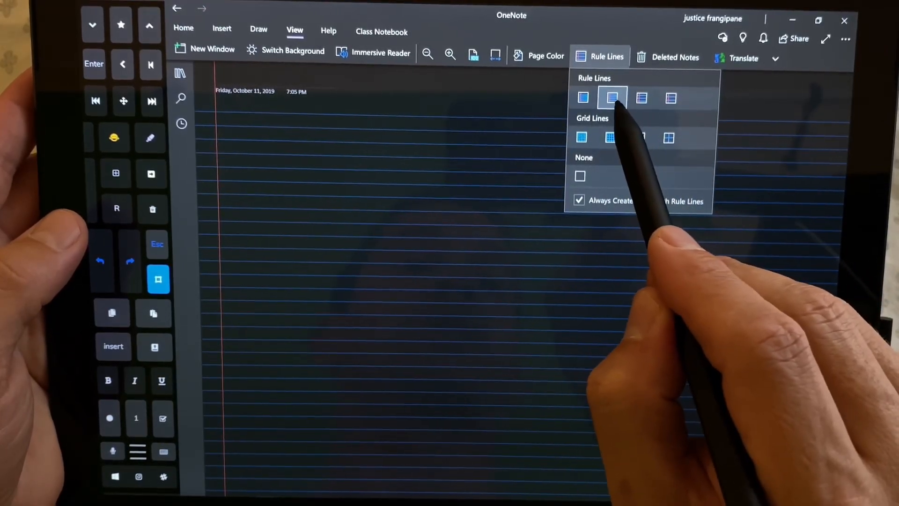
{"action": "left_click", "coordinate": [613, 98]}
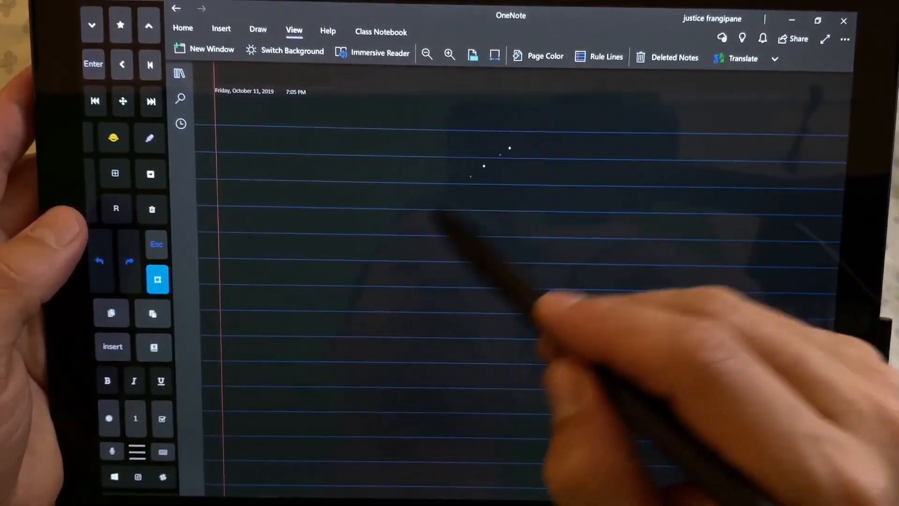
{"action": "left_click", "coordinate": [598, 57]}
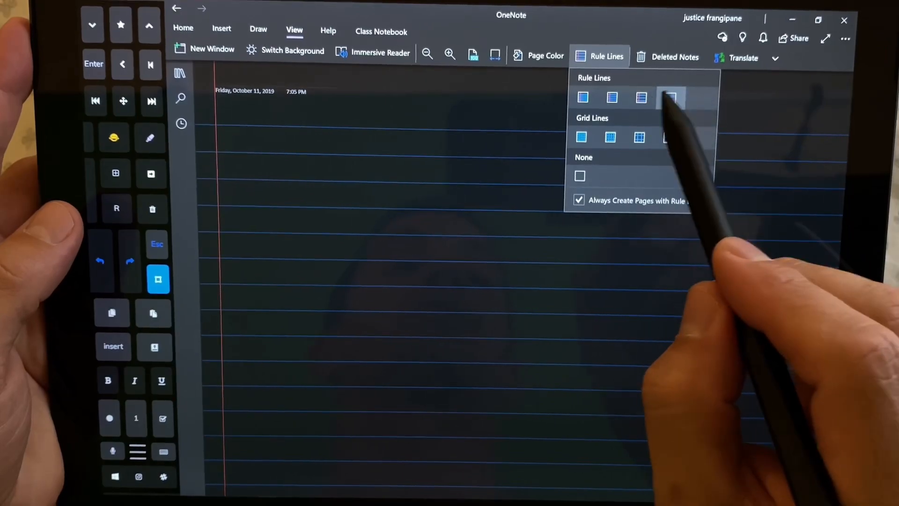
{"action": "left_click", "coordinate": [670, 97]}
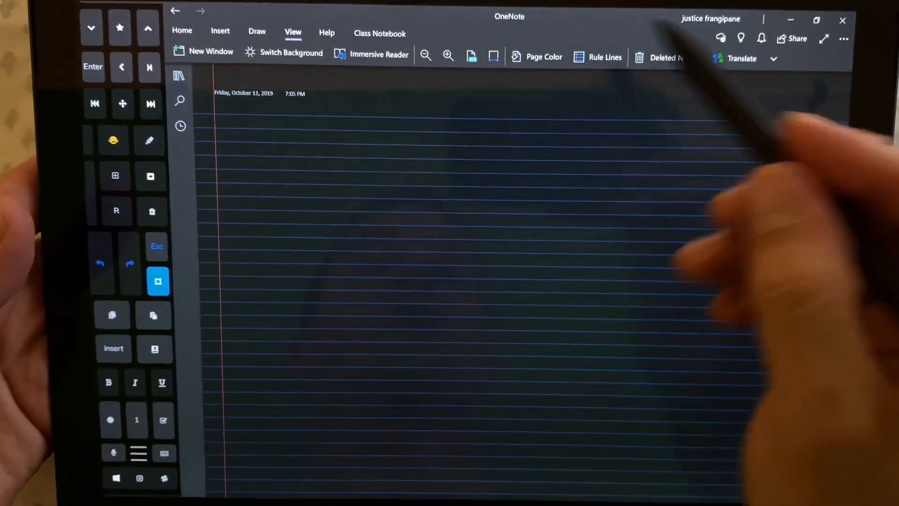
{"action": "left_click", "coordinate": [598, 57]}
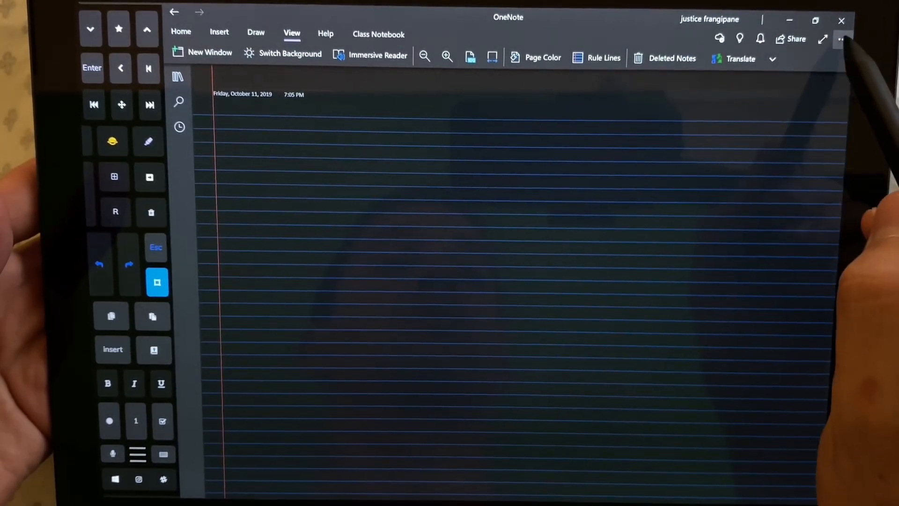
Change the app colour setting in OneNote's general Options
{"action": "left_click", "coordinate": [841, 38]}
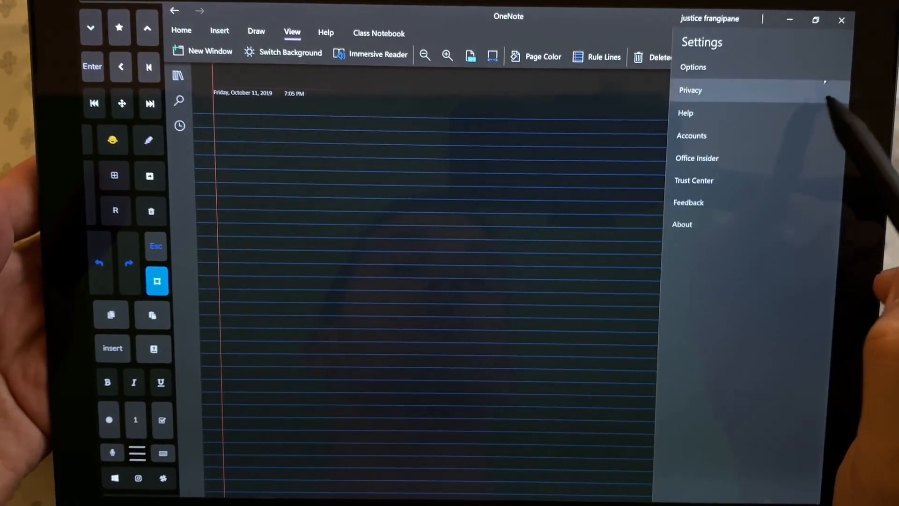
{"action": "left_click", "coordinate": [693, 67]}
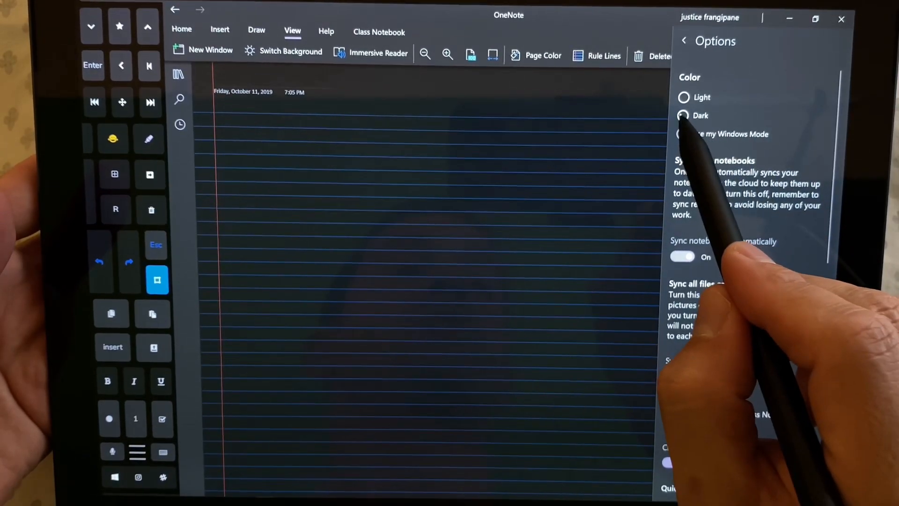
{"action": "left_click", "coordinate": [683, 134]}
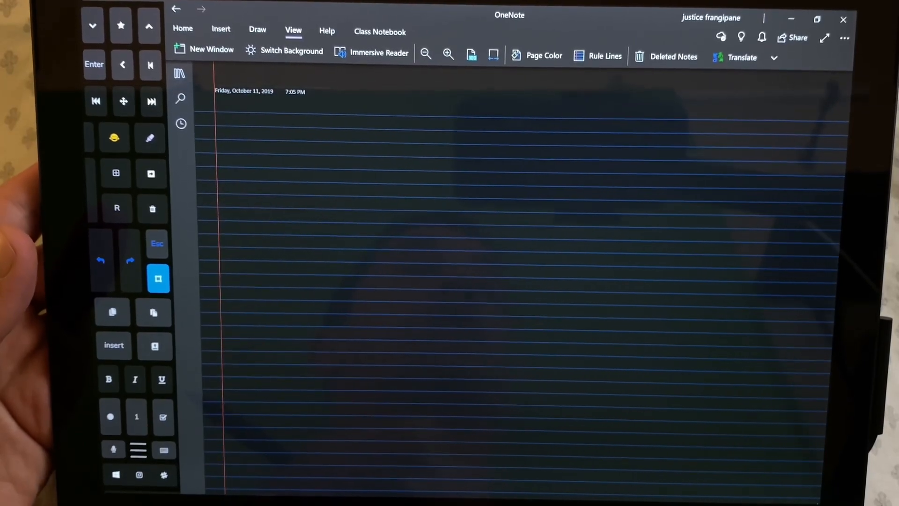
{"action": "left_click", "coordinate": [326, 31]}
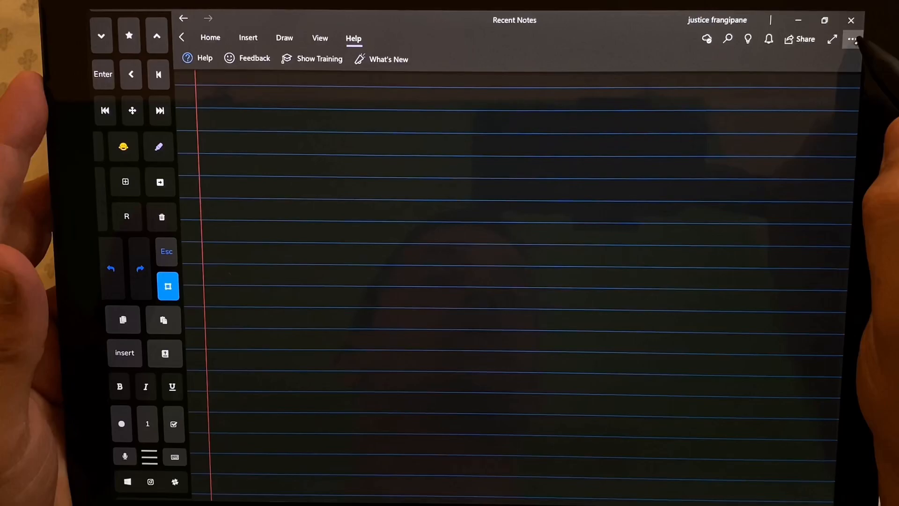
Turn off Legacy navigation panes in OneNote settings
{"action": "left_click", "coordinate": [853, 38]}
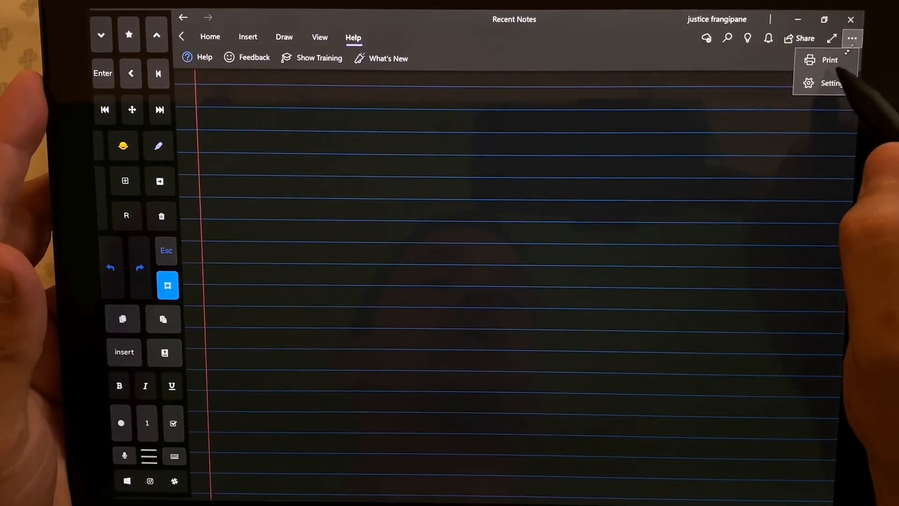
{"action": "left_click", "coordinate": [831, 84]}
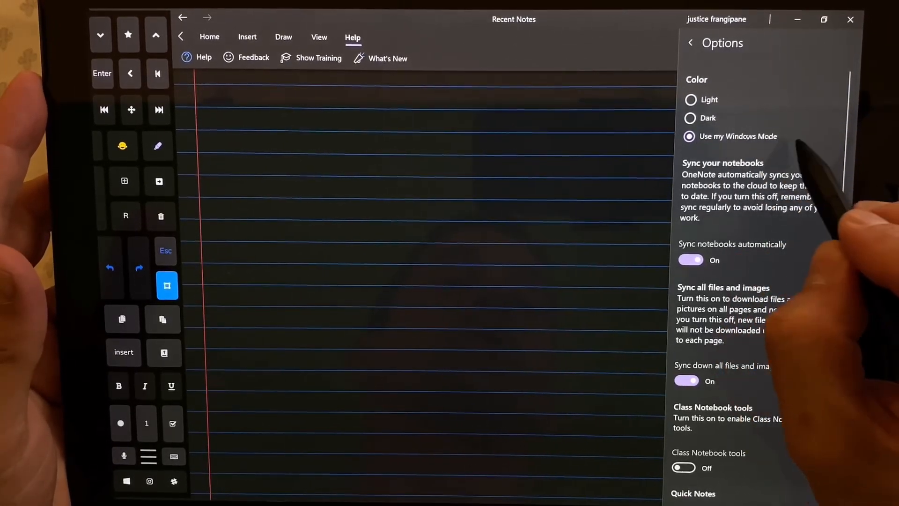
{"action": "scroll", "scroll_direction": "down", "scroll_amount": 3}
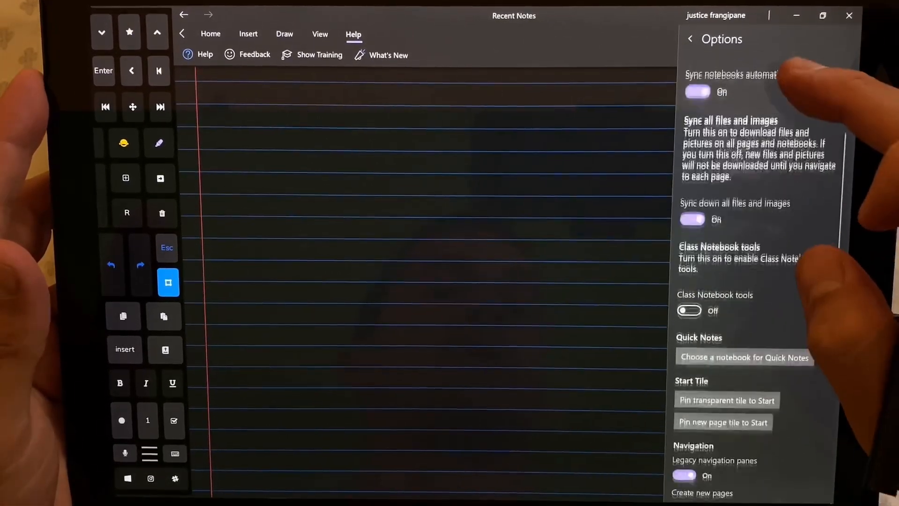
{"action": "scroll", "scroll_direction": "down", "scroll_amount": 3}
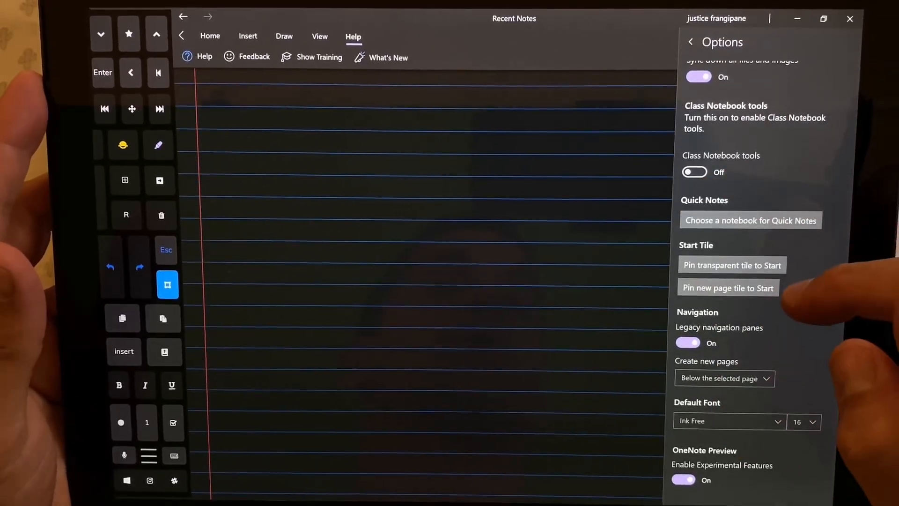
{"action": "scroll", "scroll_direction": "down", "scroll_amount": 3}
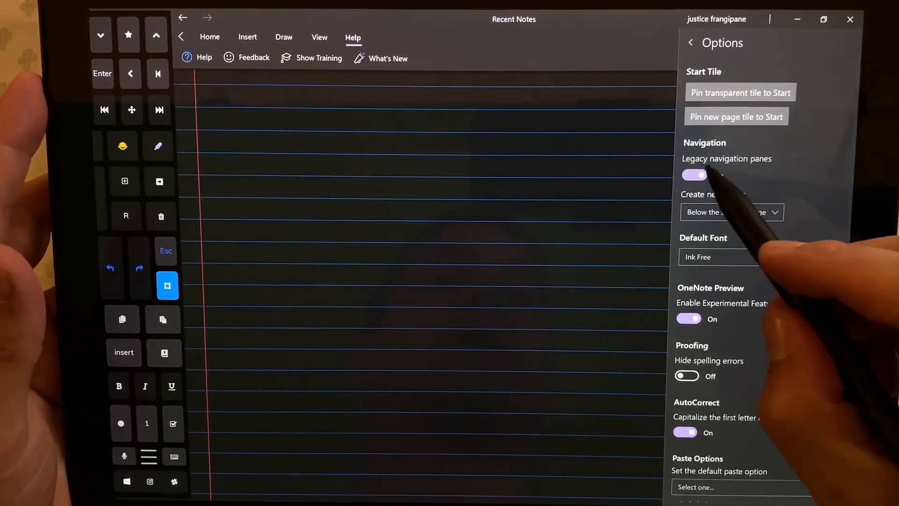
{"action": "left_click", "coordinate": [694, 175]}
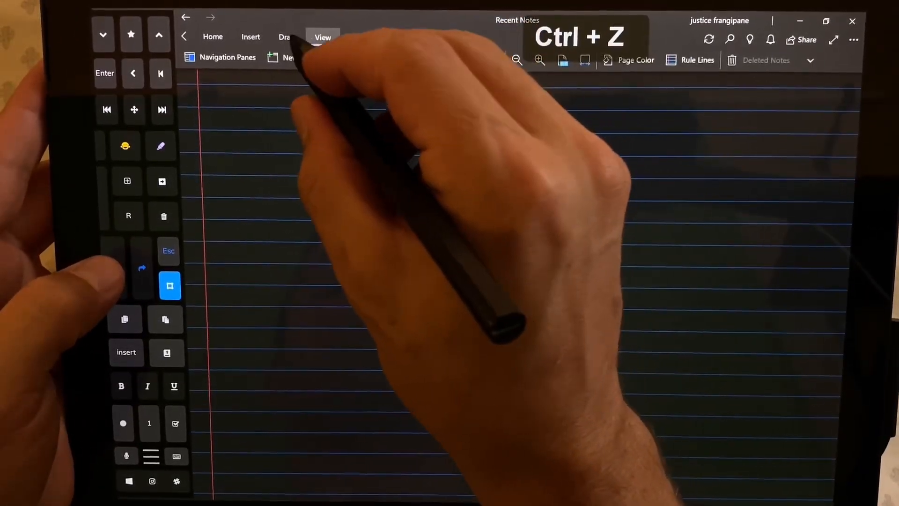
Handwrite 'hello my friends' with a Draw pen and convert the ink to text
{"action": "left_click", "coordinate": [289, 36]}
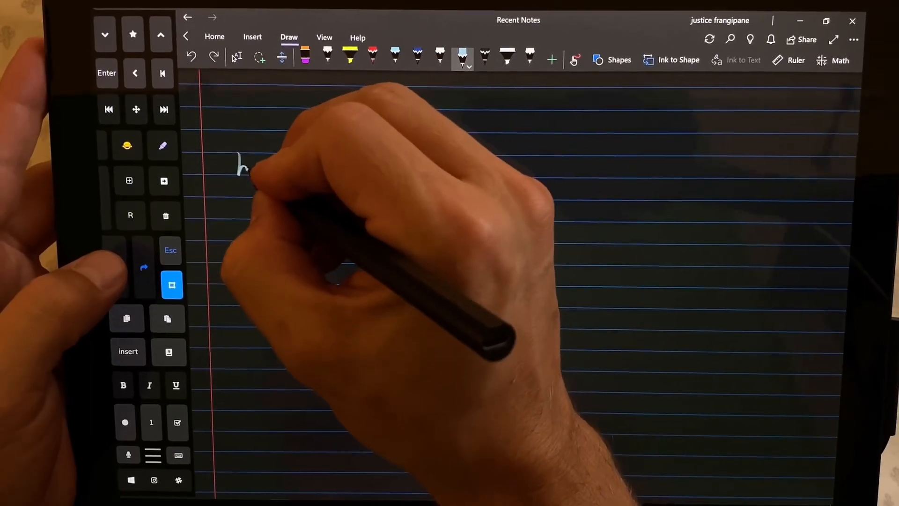
{"action": "left_click_drag", "start_coordinate": [235, 166], "coordinate": [344, 172]}
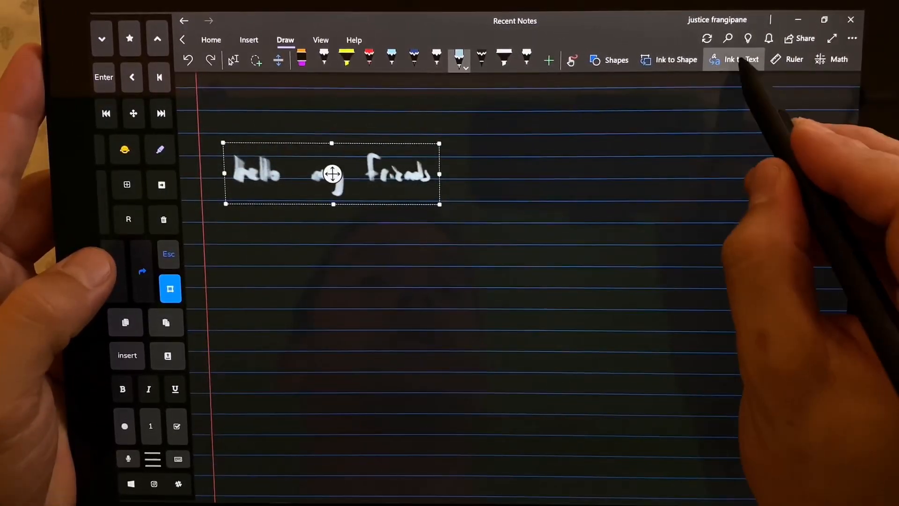
{"action": "left_click", "coordinate": [740, 59]}
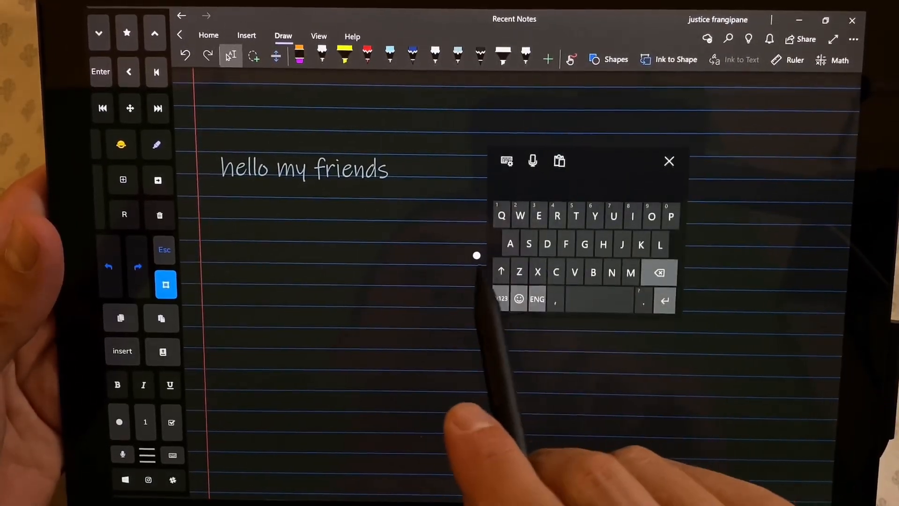
Open Windows Typing settings from the touch keyboard's layout options
{"action": "left_click", "coordinate": [669, 161]}
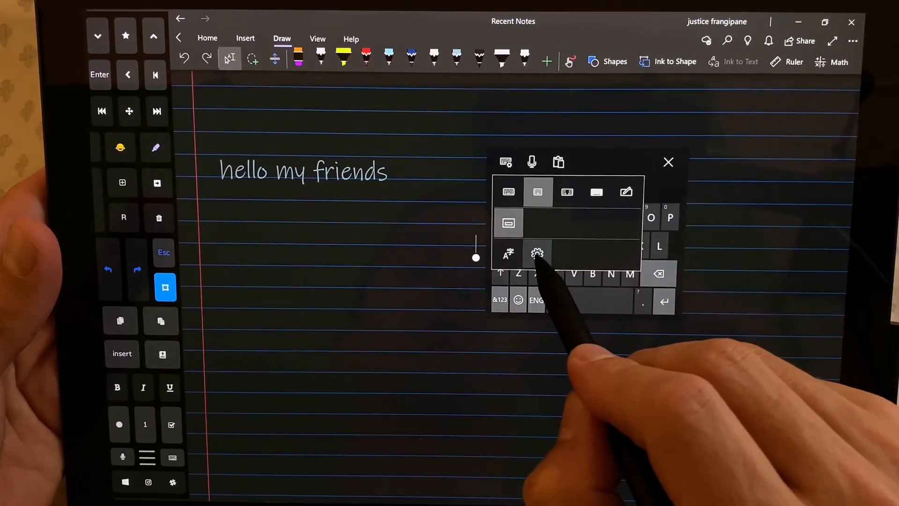
{"action": "left_click", "coordinate": [537, 254]}
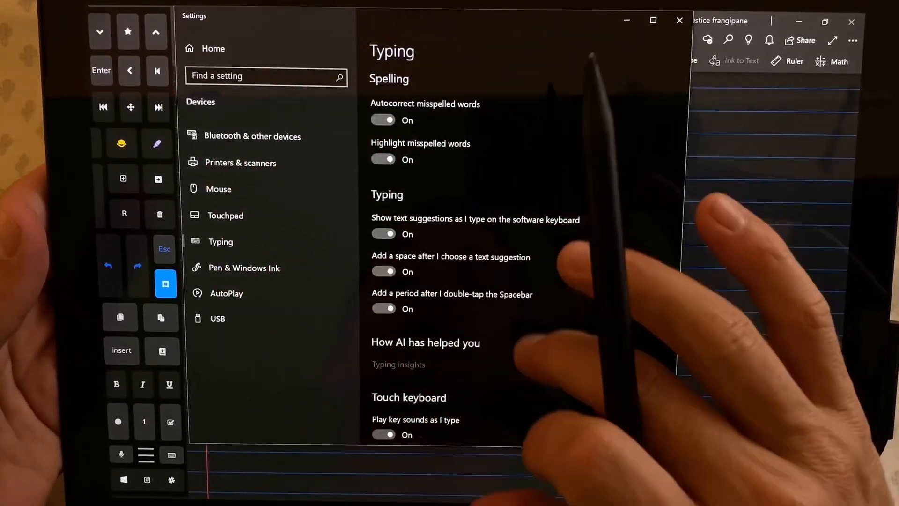
{"action": "scroll", "scroll_direction": "down", "scroll_amount": 3}
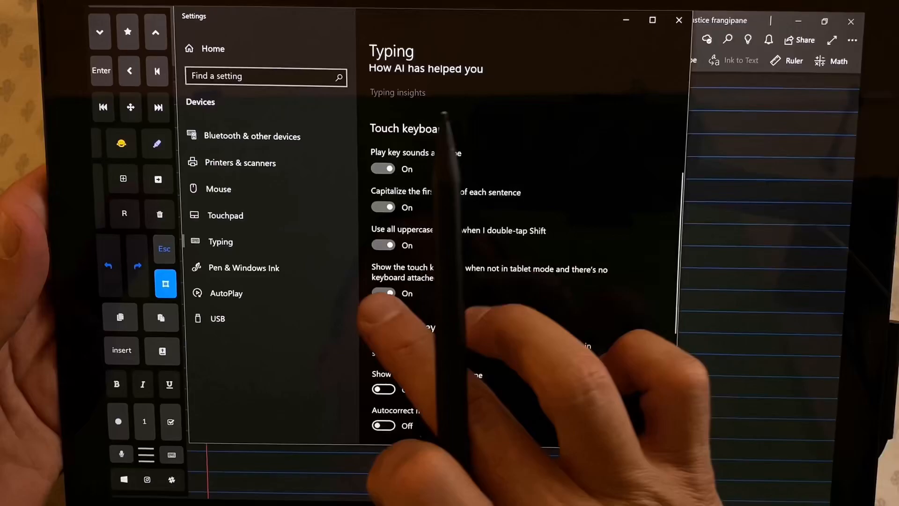
{"action": "left_click", "coordinate": [383, 294]}
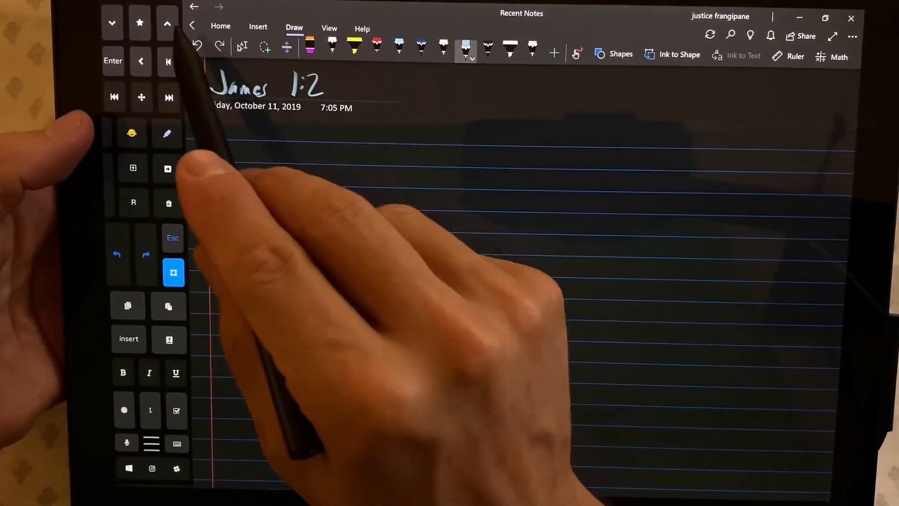
{"action": "left_click", "coordinate": [328, 28]}
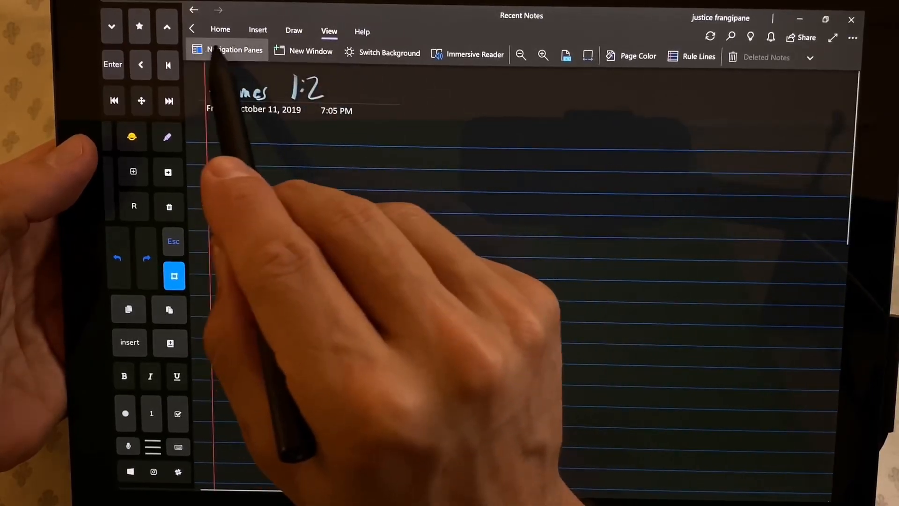
{"action": "left_click", "coordinate": [234, 53]}
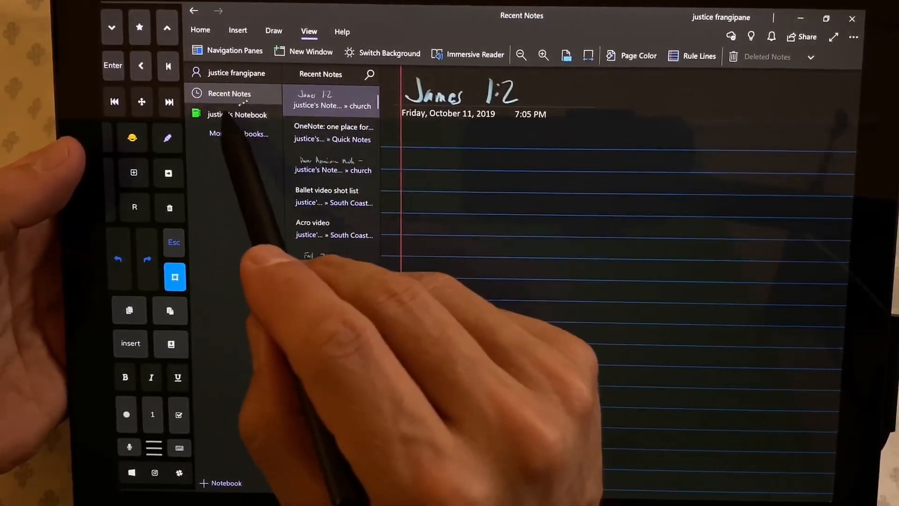
{"action": "left_click", "coordinate": [236, 115]}
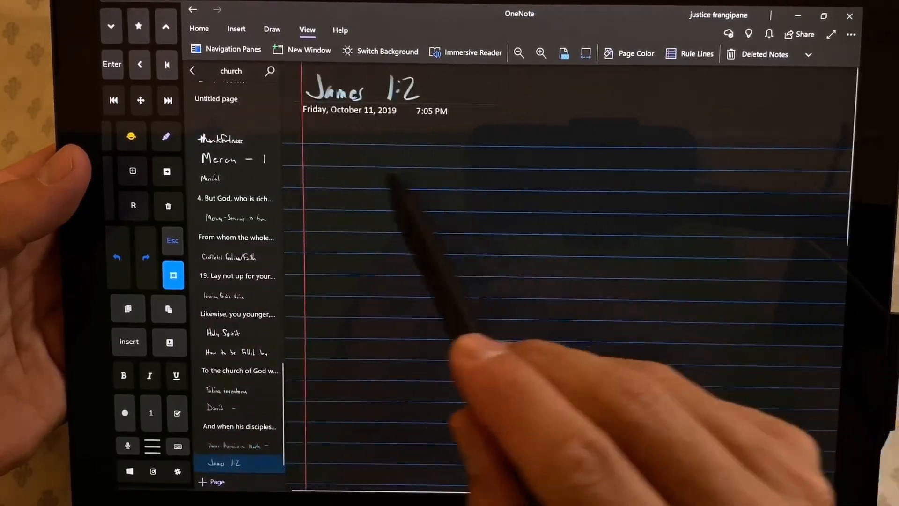
{"action": "mouse_move", "coordinate": [401, 287]}
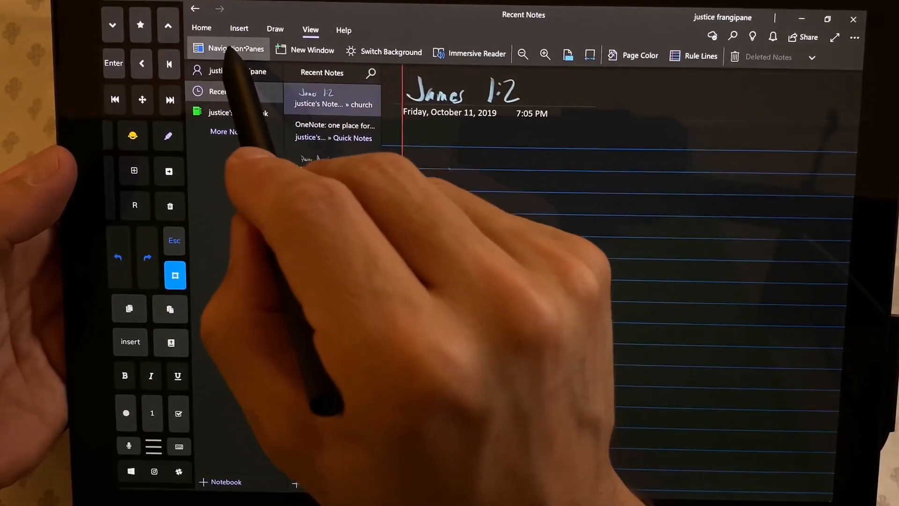
{"action": "left_click", "coordinate": [235, 49]}
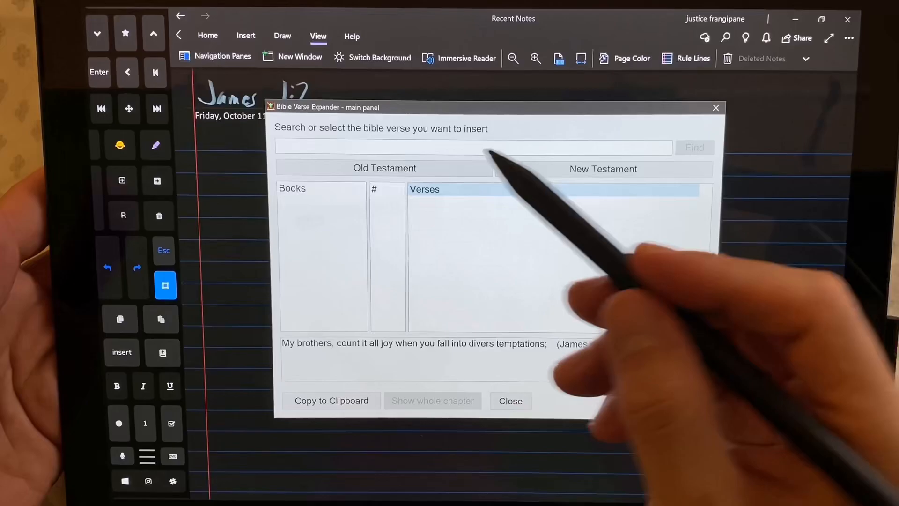
Select the book of James from Bible Verse Expander's New Testament list
{"action": "left_click", "coordinate": [602, 170]}
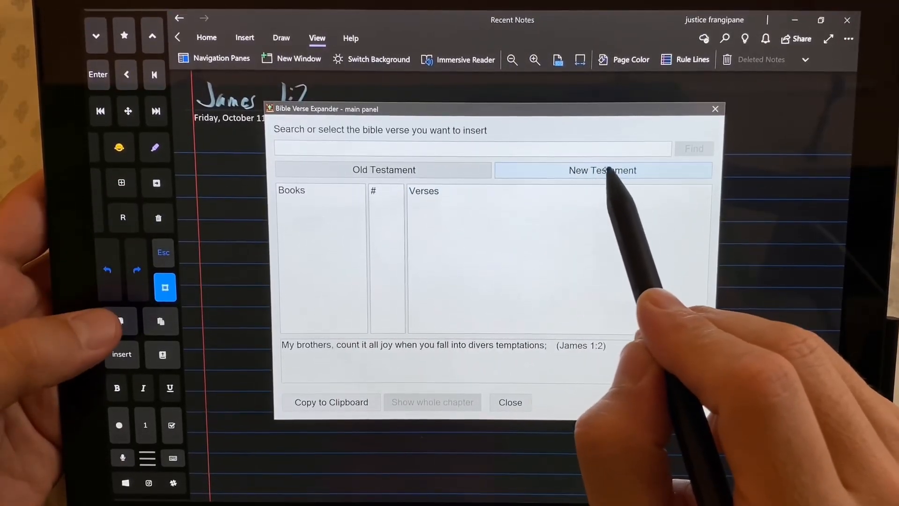
{"action": "left_click", "coordinate": [602, 170]}
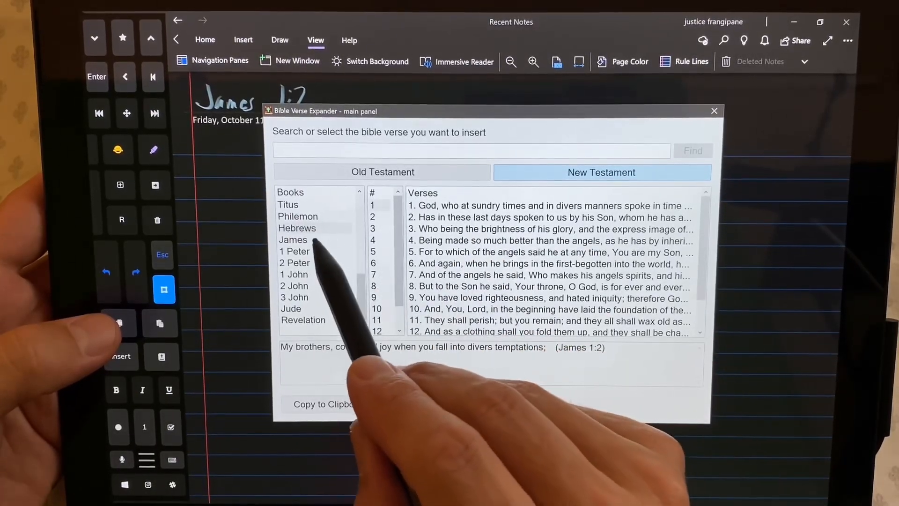
{"action": "left_click", "coordinate": [293, 239]}
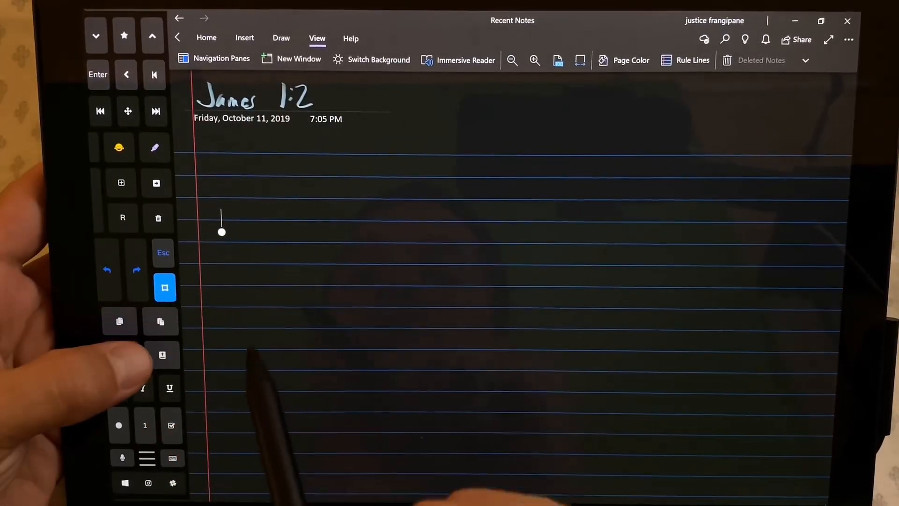
Paste James 1:2 into OneNote and add the following verses up to verse 5
{"action": "key", "text": "ctrl+v"}
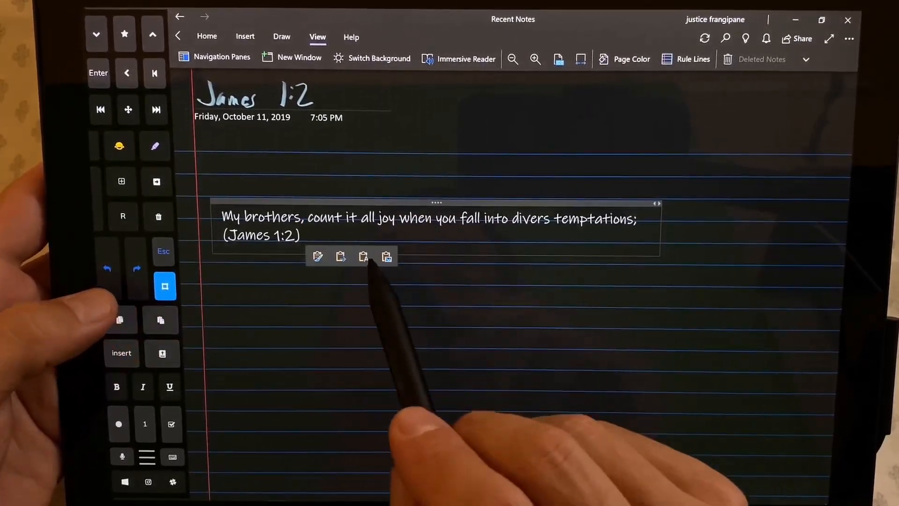
{"action": "key", "text": "space"}
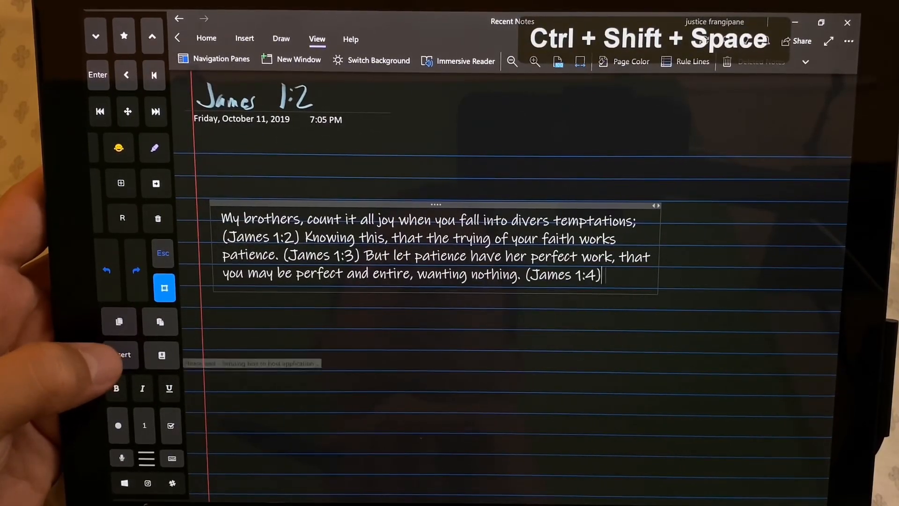
{"action": "type", "text": "If any of you lack wisdom, let him ask of God, that"}
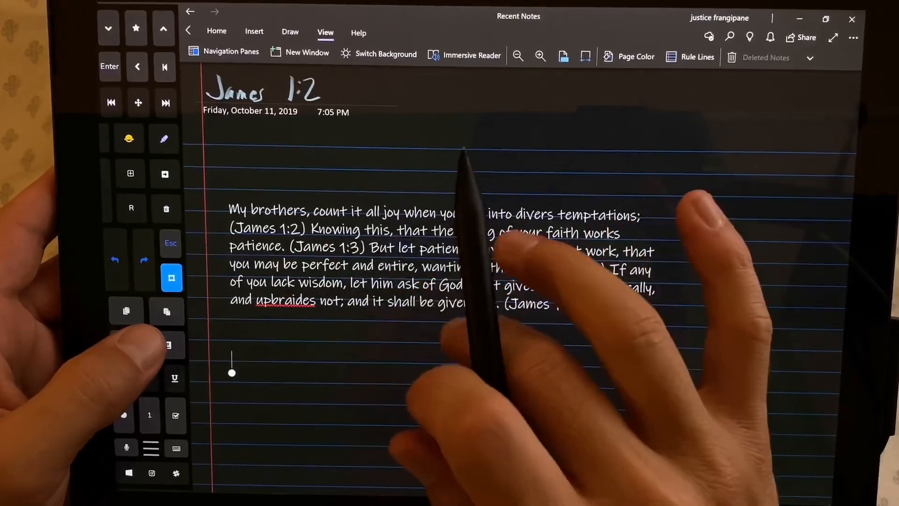
Fetch and paste the numbered James 1:2-9 passage below the first verses
{"action": "key", "text": "alt+ctrl+space"}
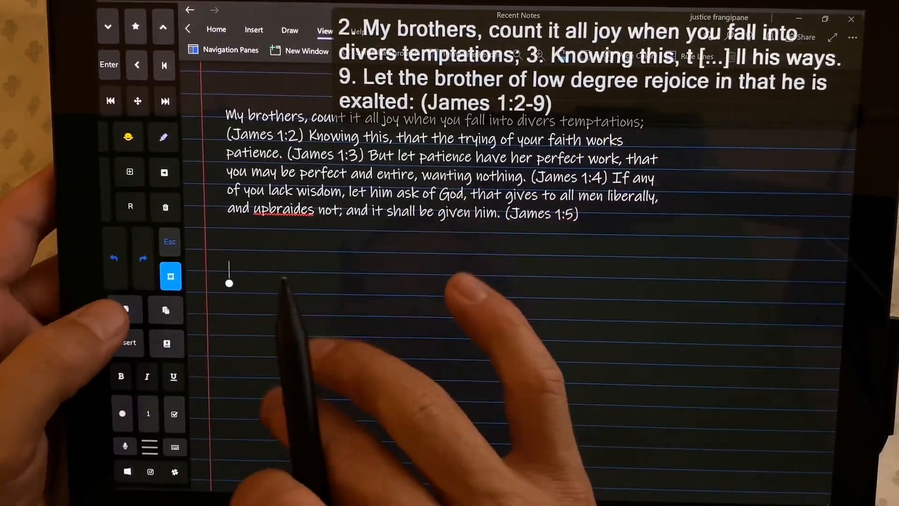
{"action": "key", "text": "ctrl+v"}
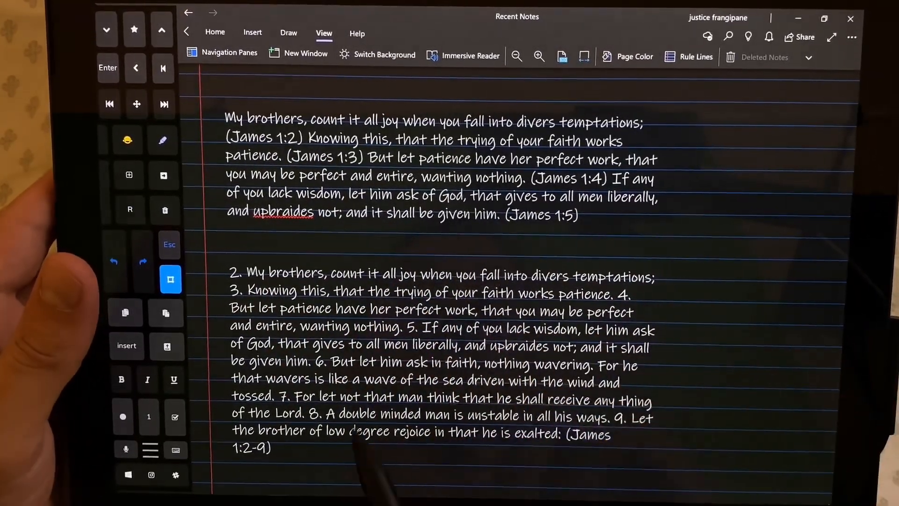
{"action": "scroll", "scroll_direction": "down", "scroll_amount": 3}
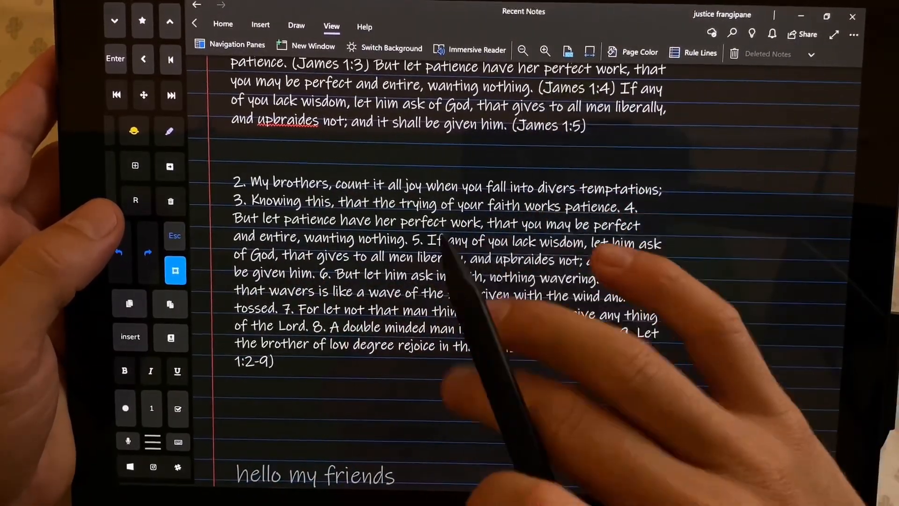
Switch back to OneNote with the Jerusalem skyline snip on the clipboard
{"action": "scroll", "scroll_direction": "down", "scroll_amount": 3}
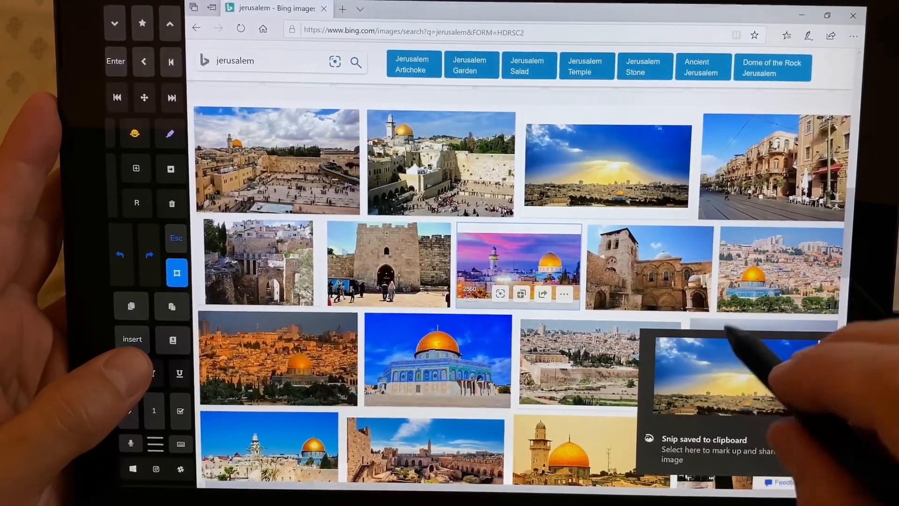
{"action": "key", "text": "alt+tab"}
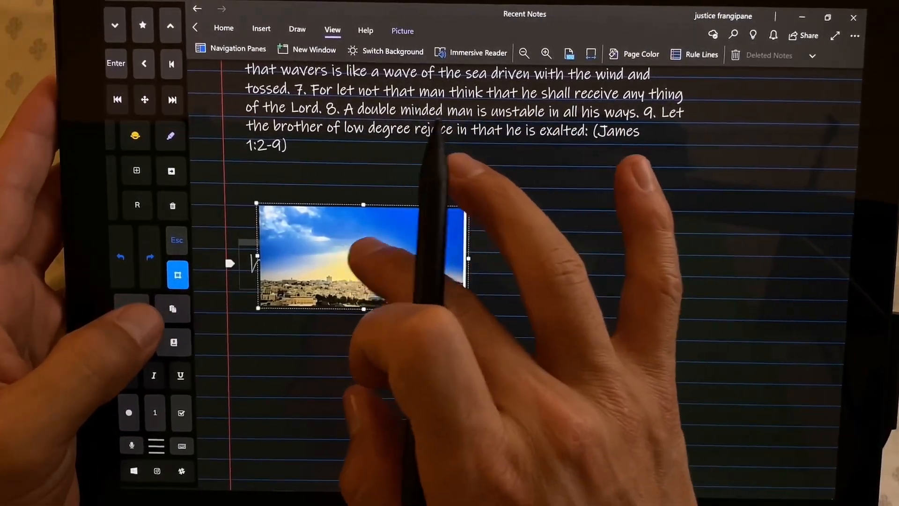
Move the Jerusalem skyline image below the James 1:2-9 passage
{"action": "left_click_drag", "start_coordinate": [361, 258], "coordinate": [568, 218]}
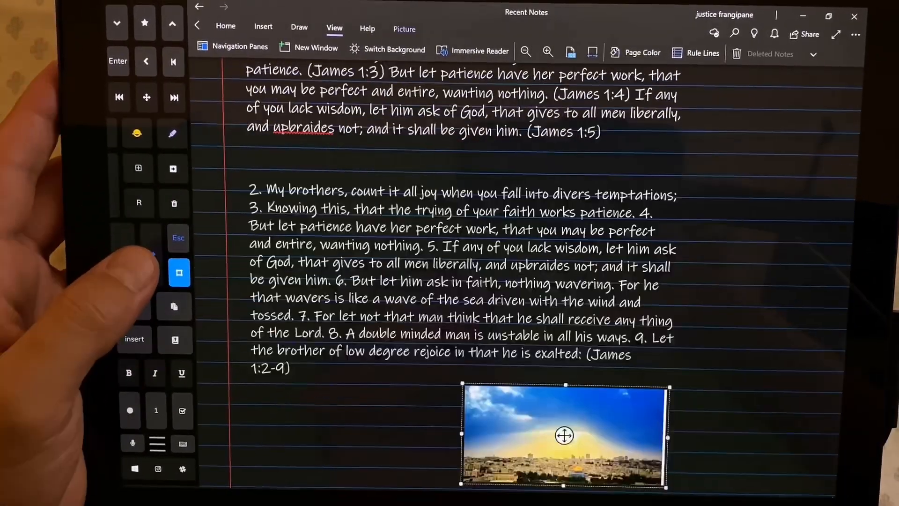
{"action": "scroll", "scroll_direction": "down", "scroll_amount": 3}
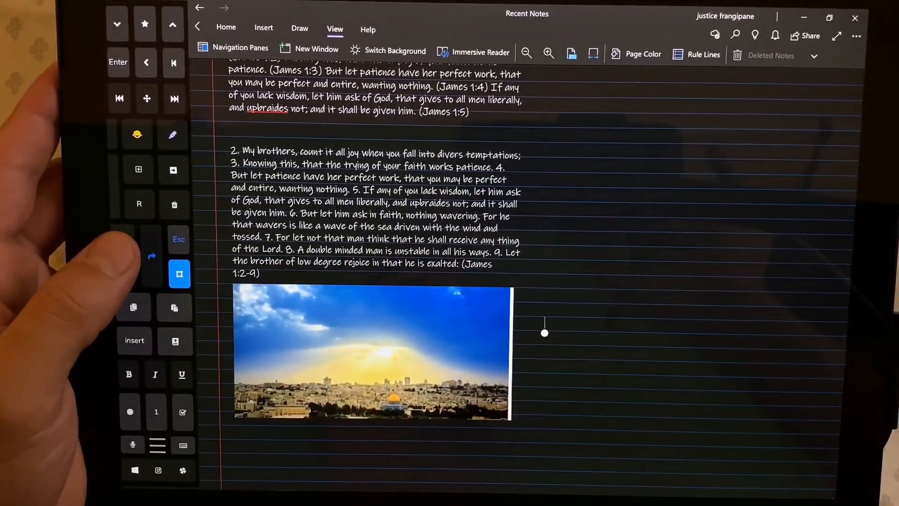
{"action": "left_click", "coordinate": [299, 28]}
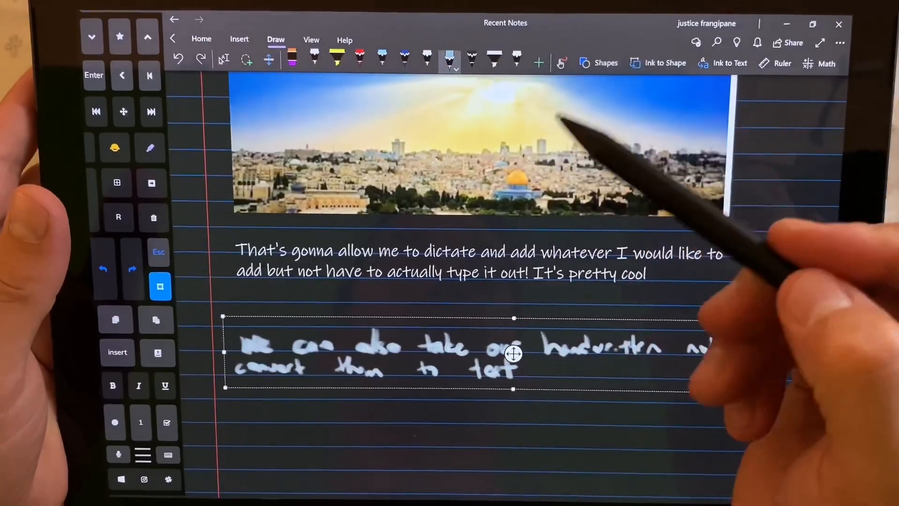
Recolour the handwritten line red and convert it to typed text
{"action": "left_click", "coordinate": [360, 57]}
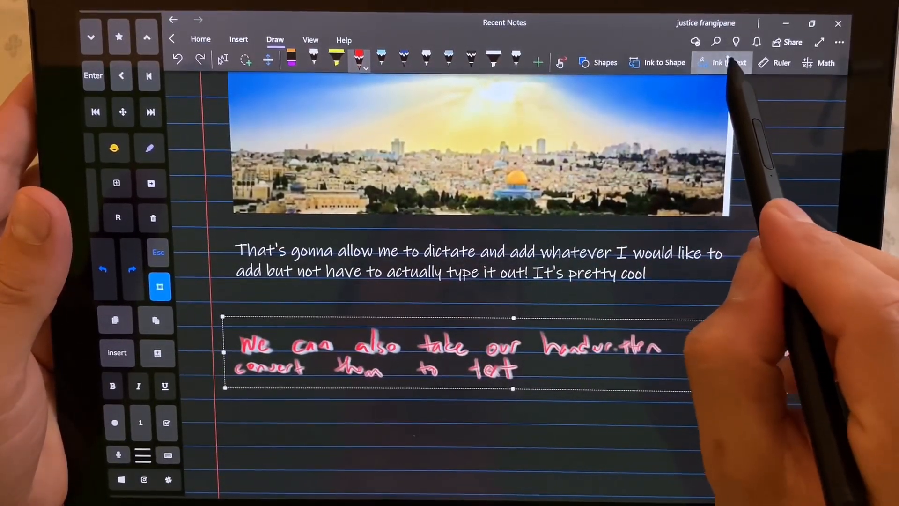
{"action": "left_click", "coordinate": [722, 61]}
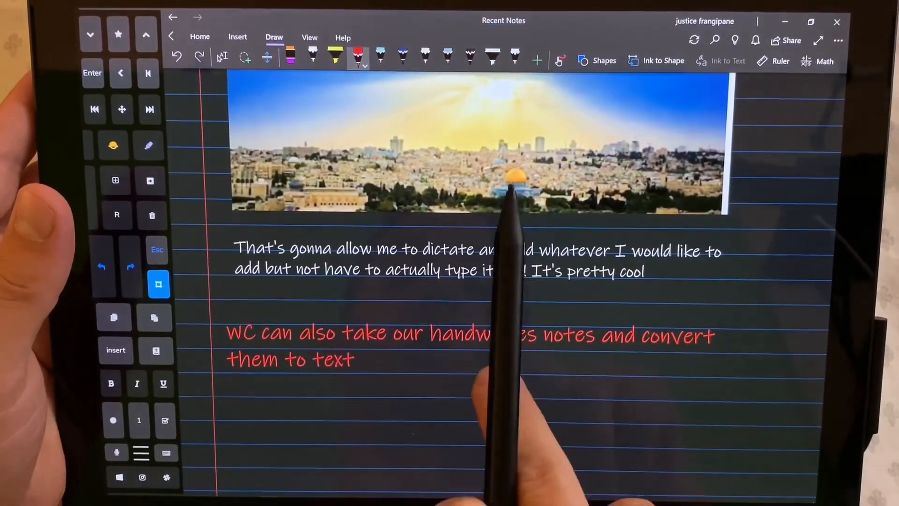
{"action": "mouse_move", "coordinate": [516, 373]}
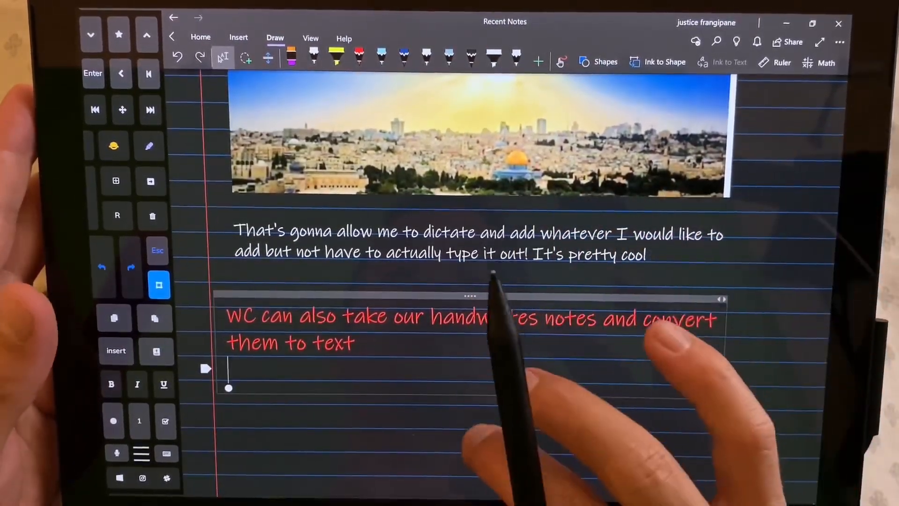
{"action": "scroll", "scroll_direction": "down", "scroll_amount": 3}
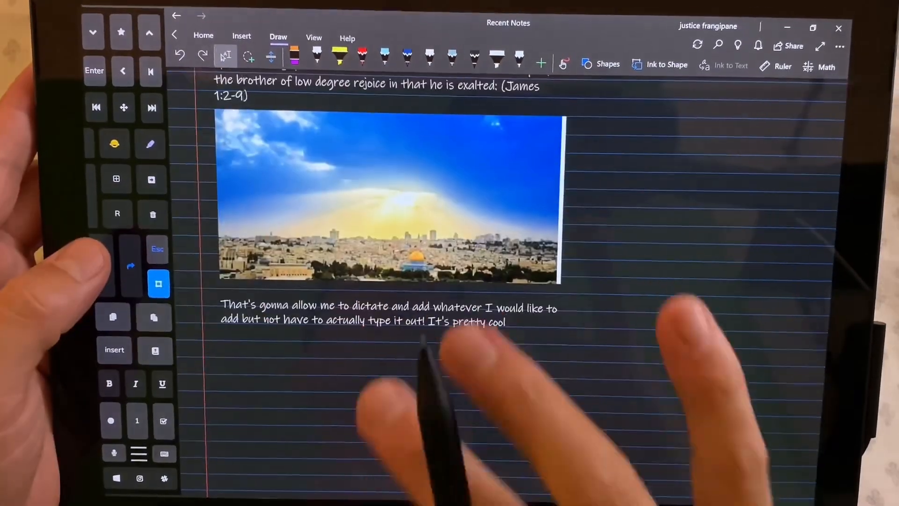
Open OneNote's general Options through the settings menu
{"action": "left_click", "coordinate": [841, 46]}
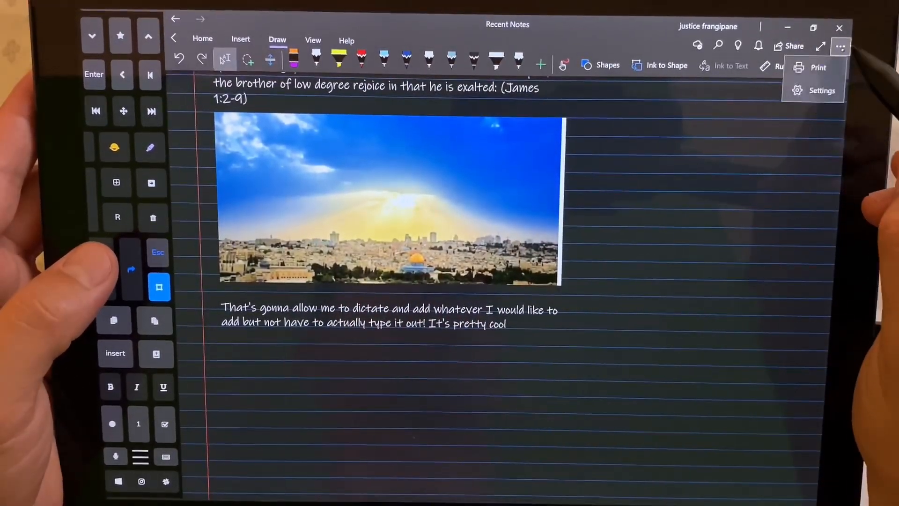
{"action": "left_click", "coordinate": [821, 90]}
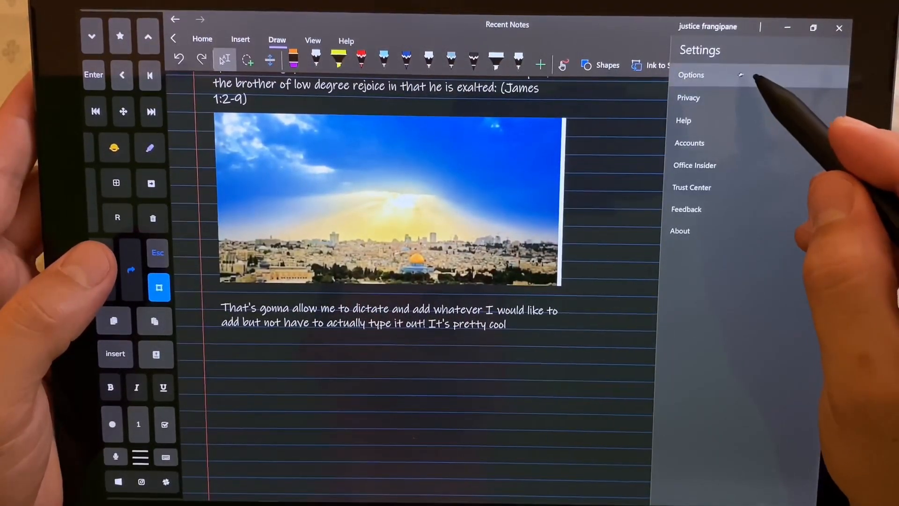
{"action": "left_click", "coordinate": [692, 75]}
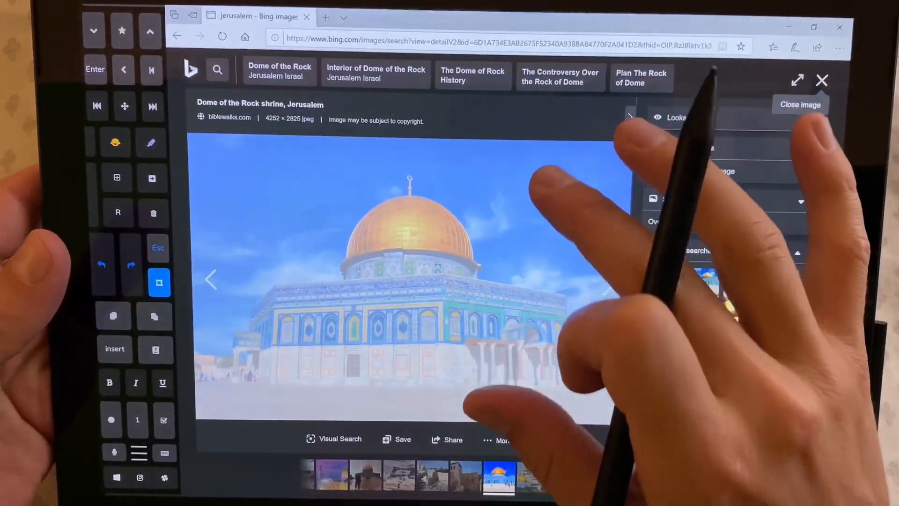
Copy the Old City of Jerusalem photo from Bing Images and return to OneNote
{"action": "left_click", "coordinate": [821, 80]}
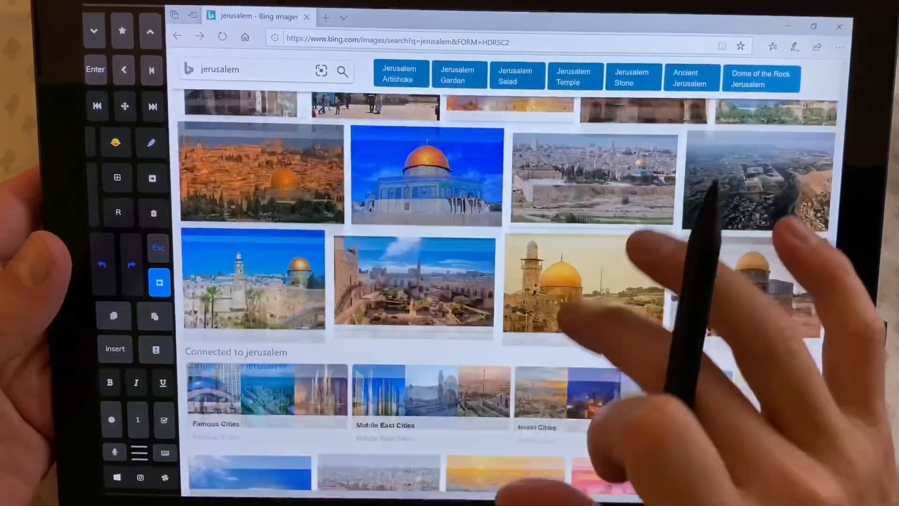
{"action": "left_click", "coordinate": [583, 285]}
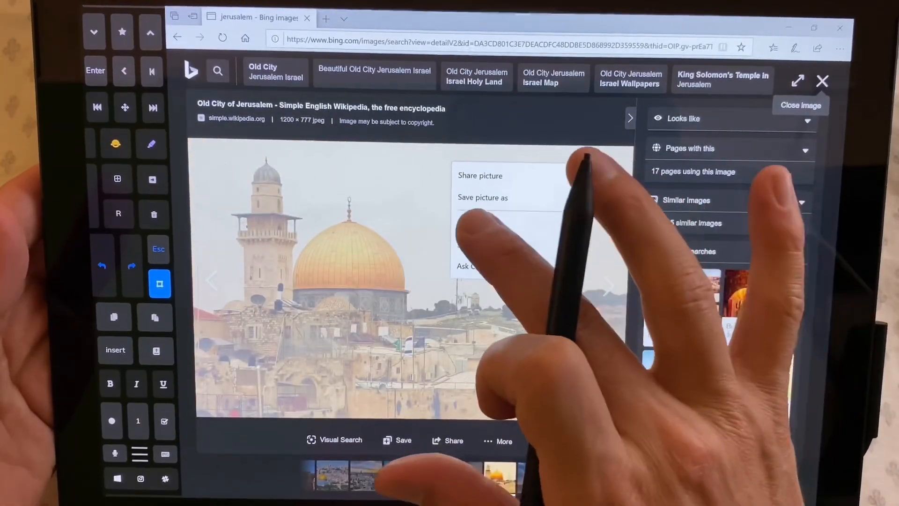
{"action": "key", "text": "alt+tab"}
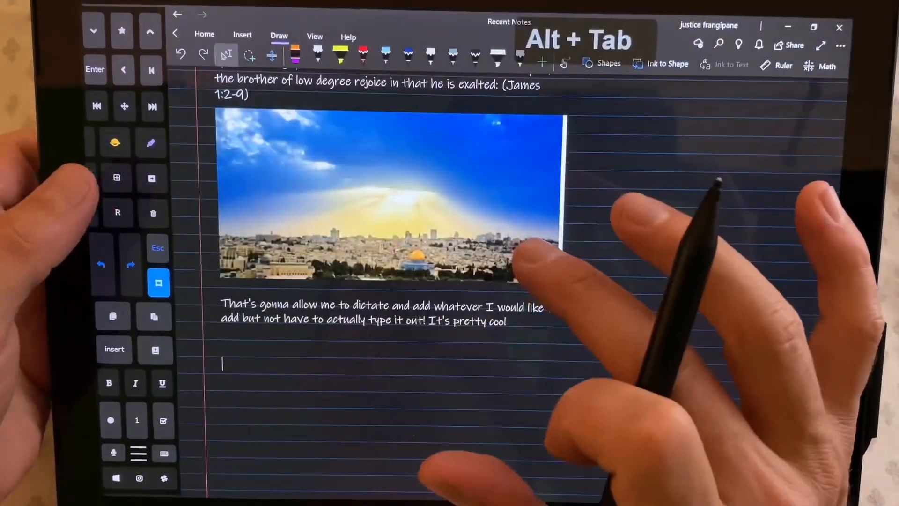
Paste the Old City of Jerusalem photo below the dictated sentence
{"action": "key", "text": "ctrl+v"}
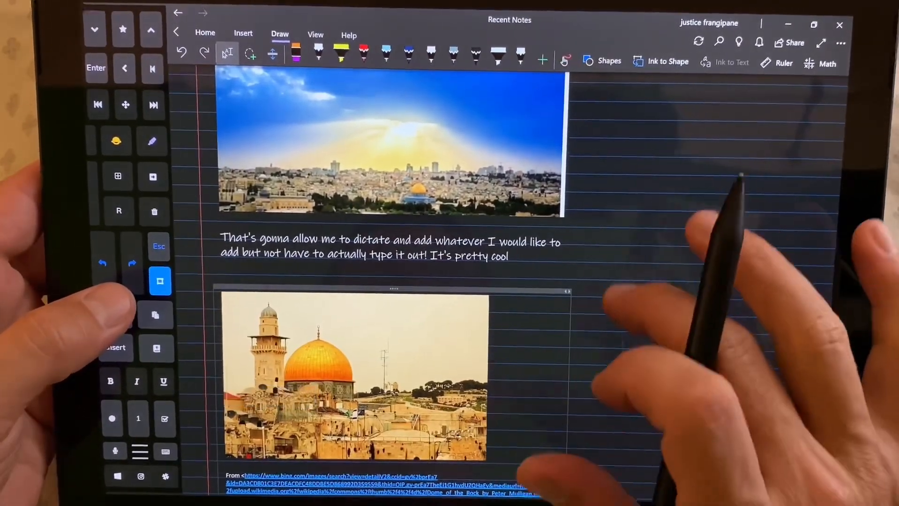
{"action": "scroll", "scroll_direction": "down", "scroll_amount": 3}
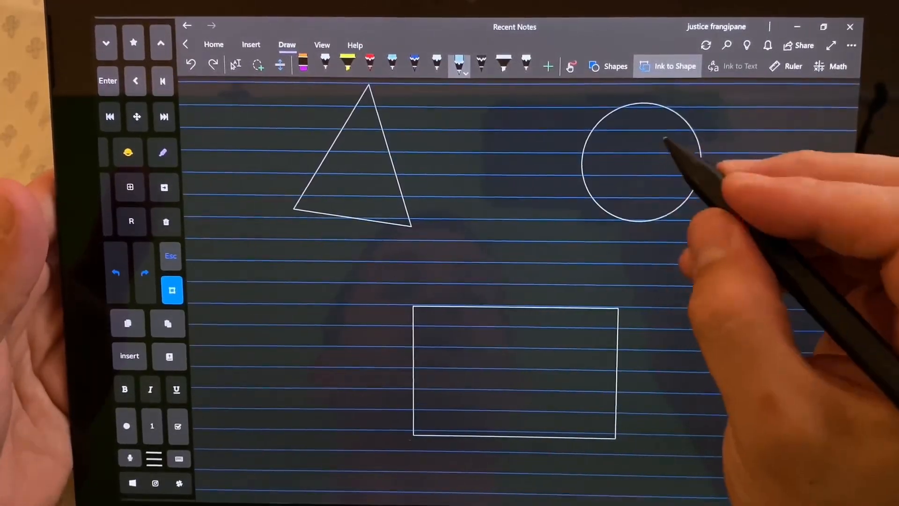
Draw arrow connectors from the triangle toward the circle using the Shapes gallery
{"action": "left_click", "coordinate": [616, 67]}
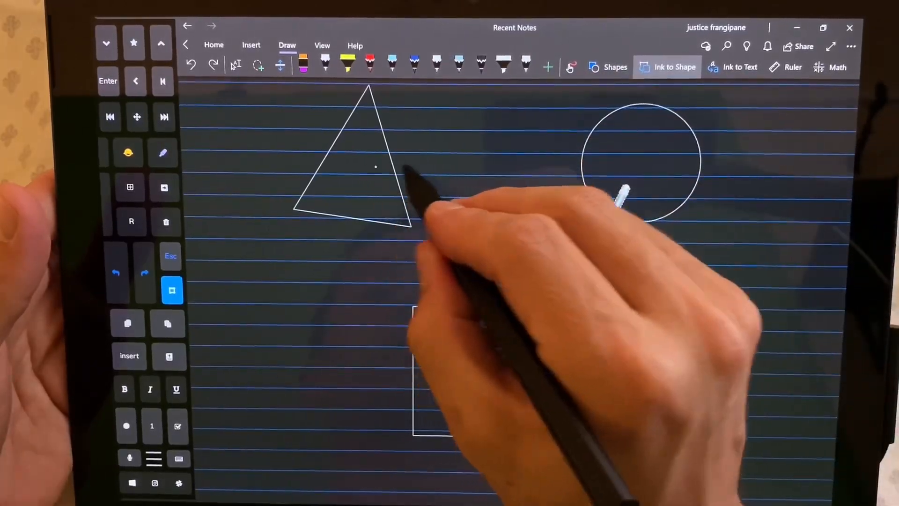
{"action": "left_click_drag", "start_coordinate": [358, 162], "coordinate": [537, 162]}
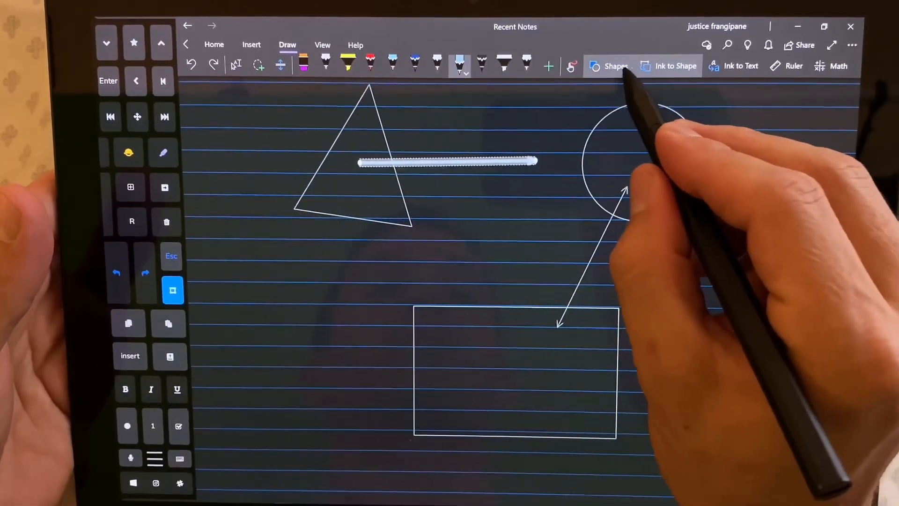
{"action": "left_click", "coordinate": [615, 66]}
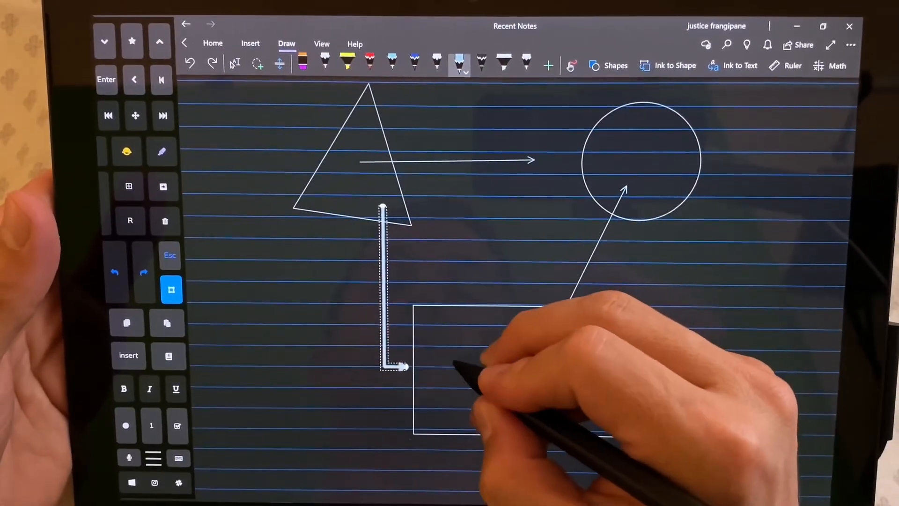
Handwrite 'Holy Sp' inside the rectangle, undoing the last stroke
{"action": "type", "text": "Holy"}
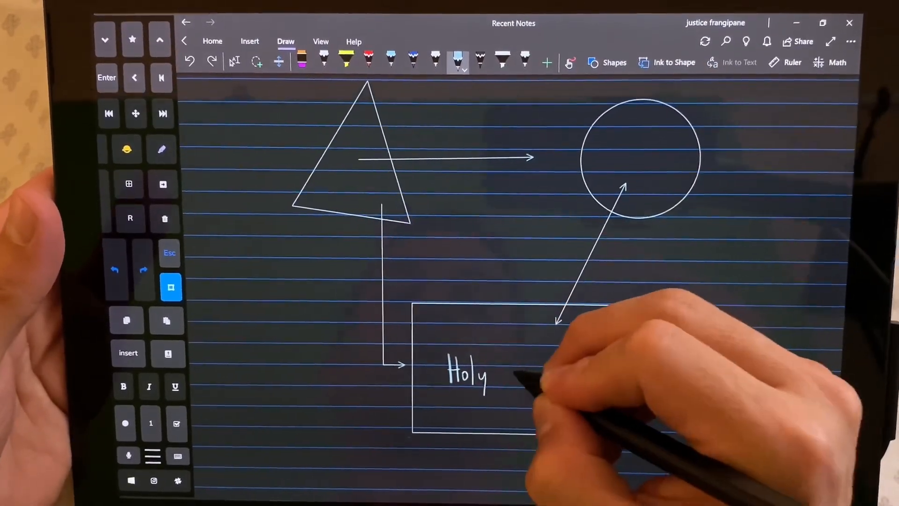
{"action": "type", "text": "Spr"}
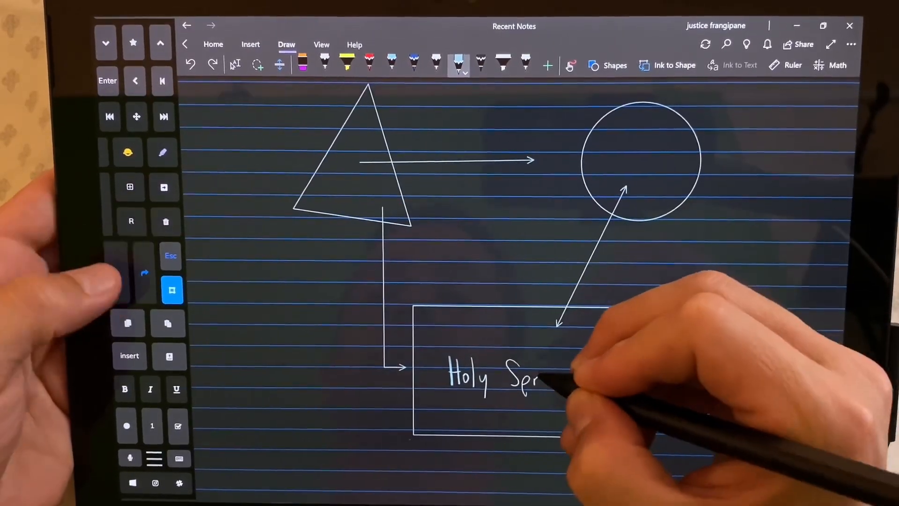
{"action": "key", "text": "ctrl+z"}
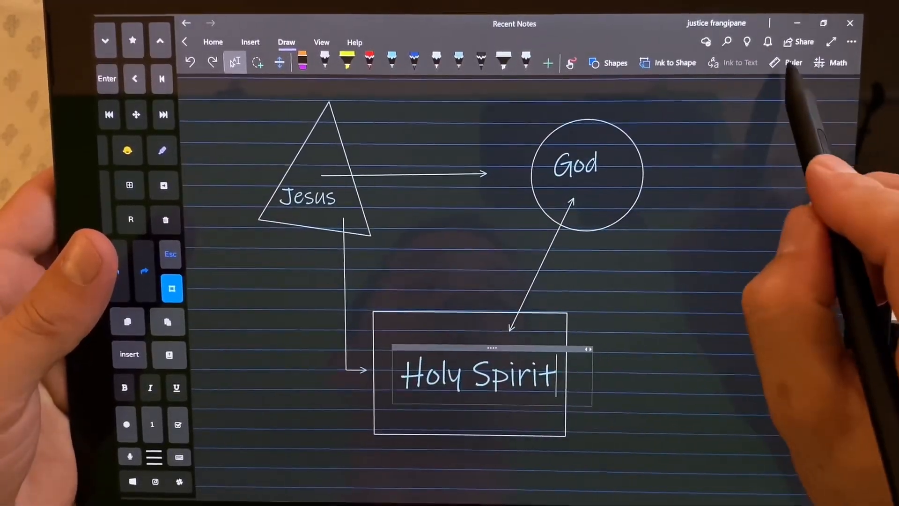
Convert the handwritten Jesus and God labels into typed text
{"action": "left_click", "coordinate": [793, 65]}
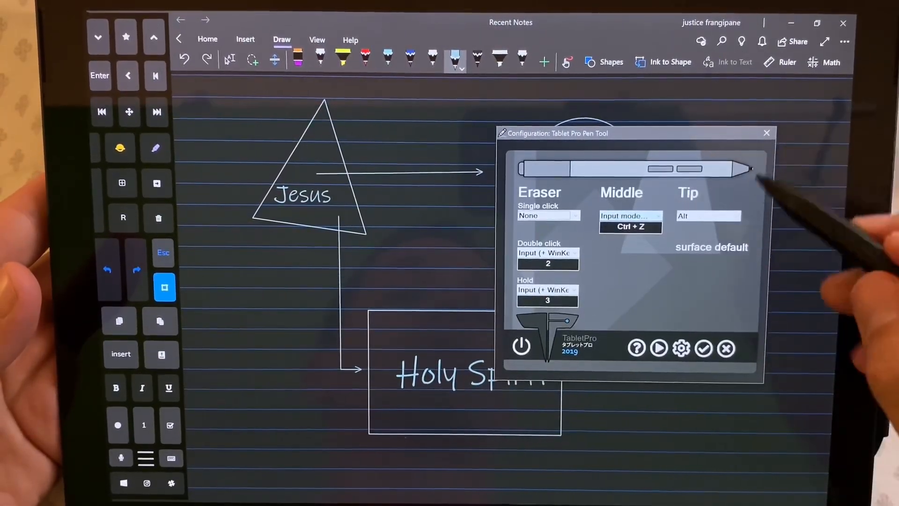
Map the Tablet Pro pen's middle button to Ctrl+Z undo
{"action": "left_click", "coordinate": [708, 216]}
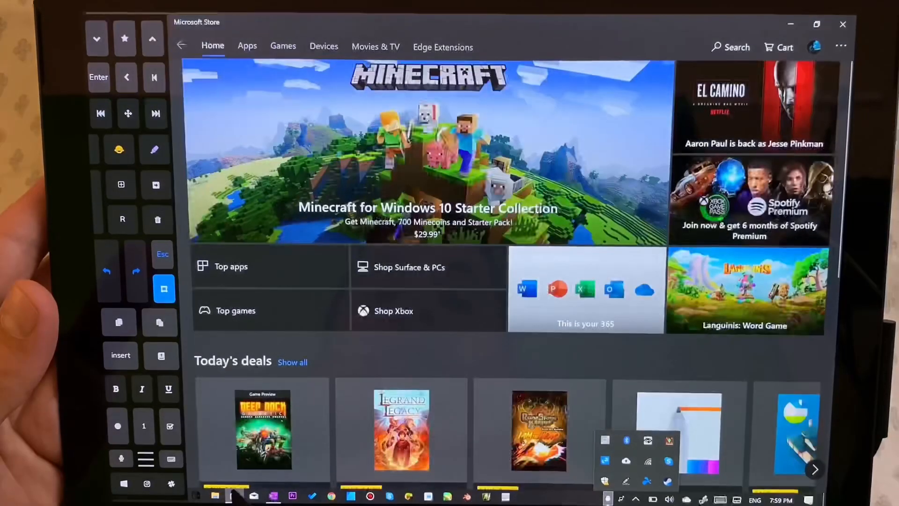
Replace the 'bible verse' Store search with 'Tablet Pro' and hide the touch keyboard
{"action": "left_click", "coordinate": [730, 47]}
{"action": "type", "text": "bible ver"}
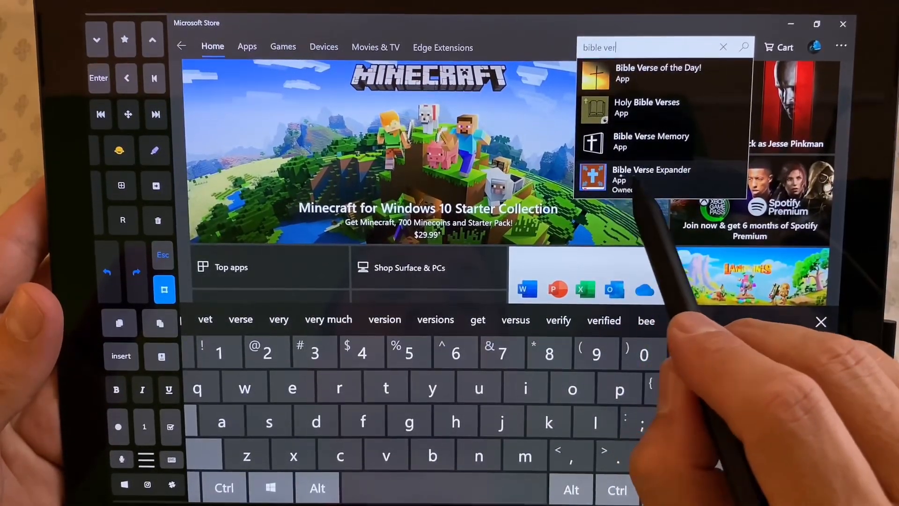
{"action": "key", "text": "backspace"}
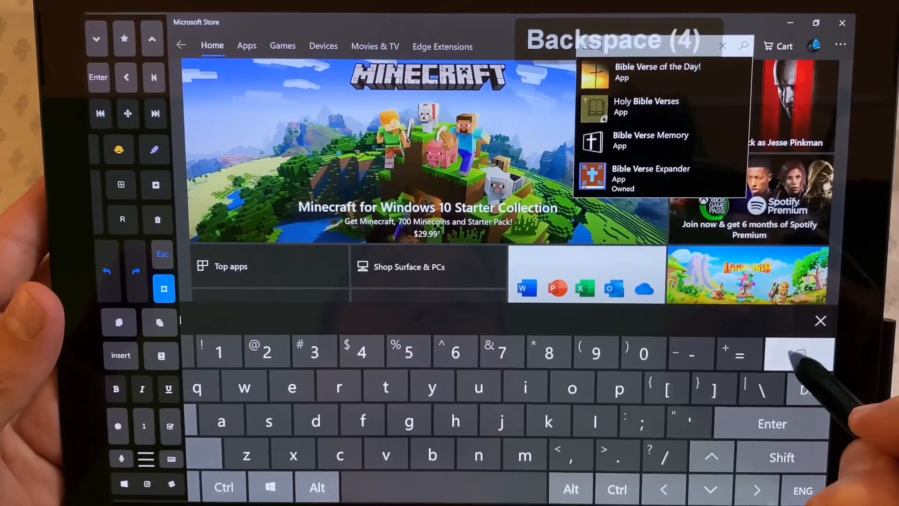
{"action": "left_click", "coordinate": [385, 387]}
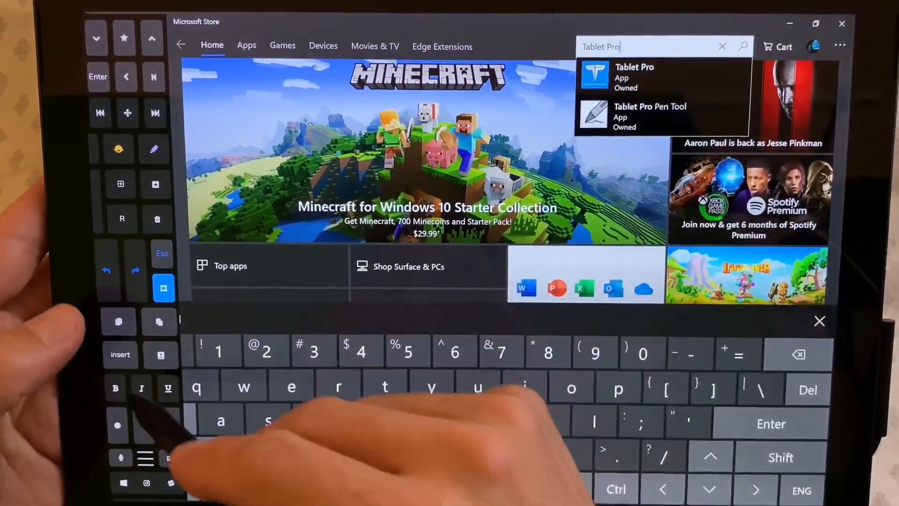
{"action": "left_click", "coordinate": [819, 321]}
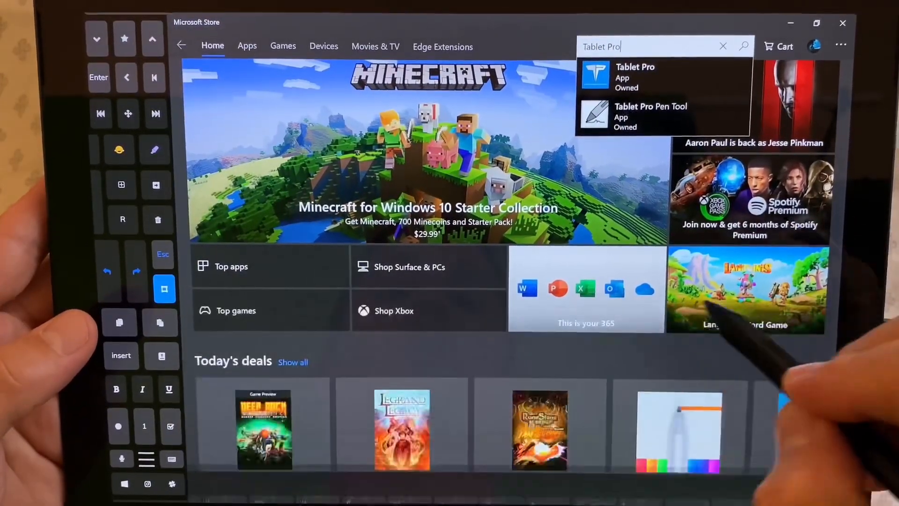